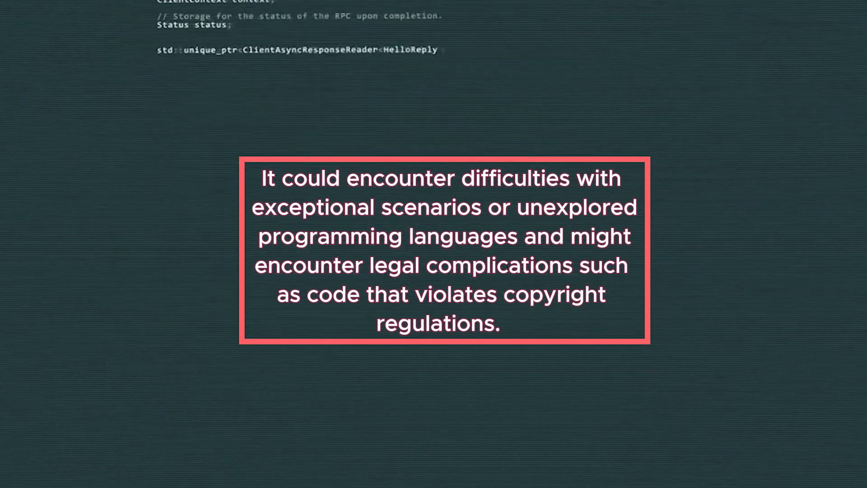
Scroll to the Introducing Code Llama featured post heading and its prompt-and-response example
scroll("down", 3)
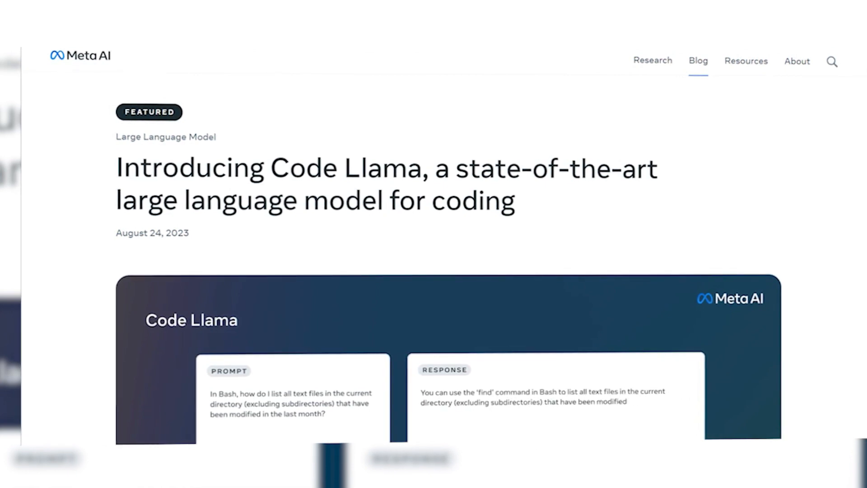
Scroll through the Takeaways and How Code Llama works sections to the demo panels
scroll("down", 3)
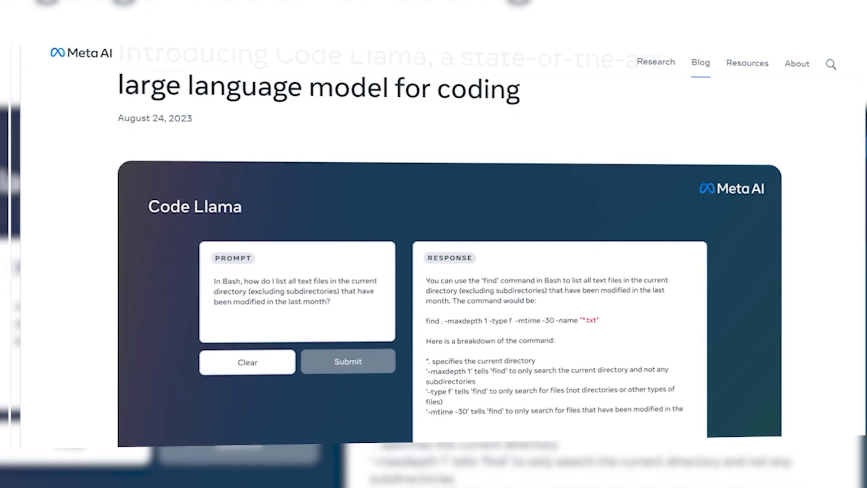
scroll("down", 3)
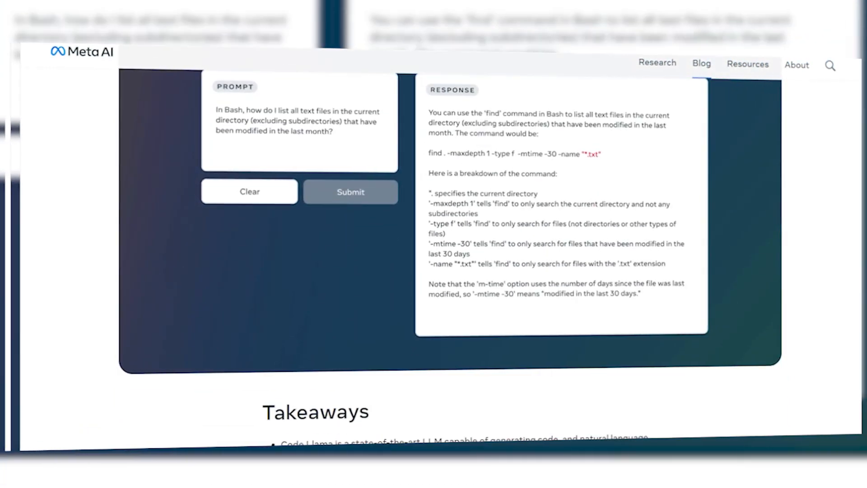
scroll("down", 3)
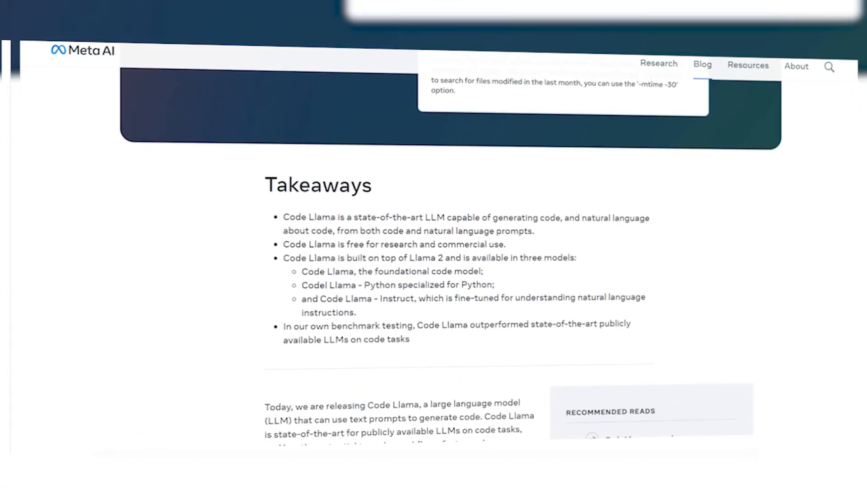
scroll("down", 3)
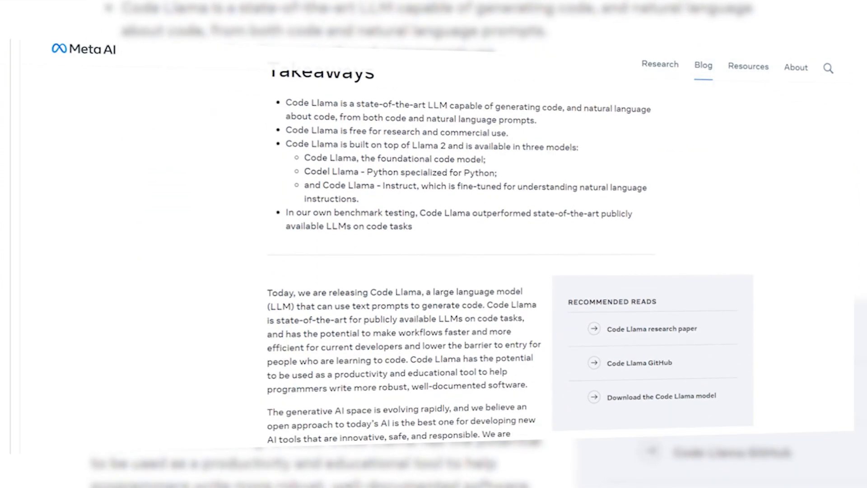
scroll("down", 3)
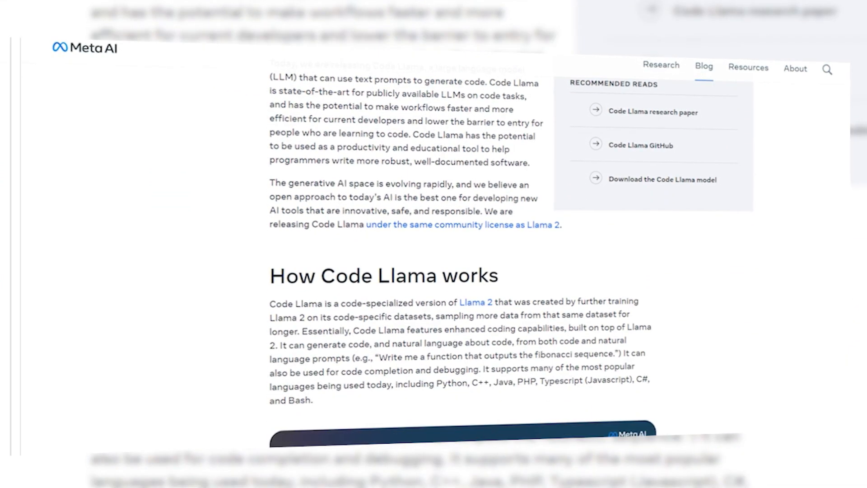
scroll("down", 3)
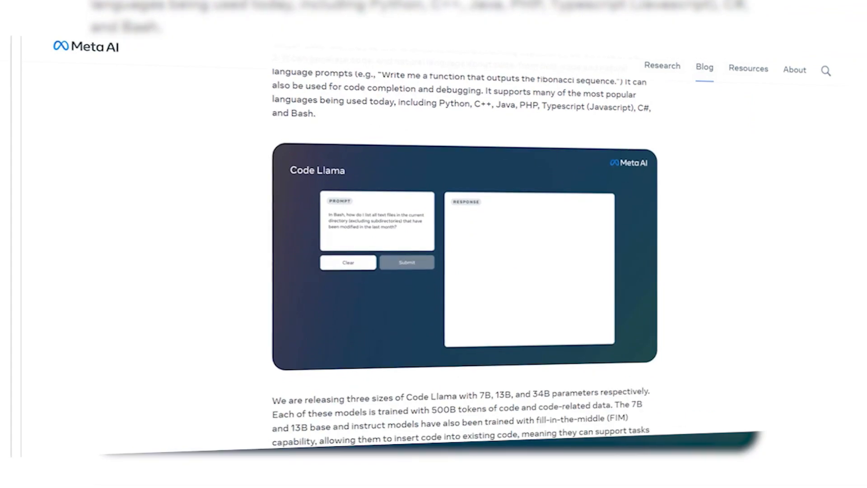
Continue down past the demo panels to the Code Llama - Python and Instruct paragraphs
left_click(407, 262)
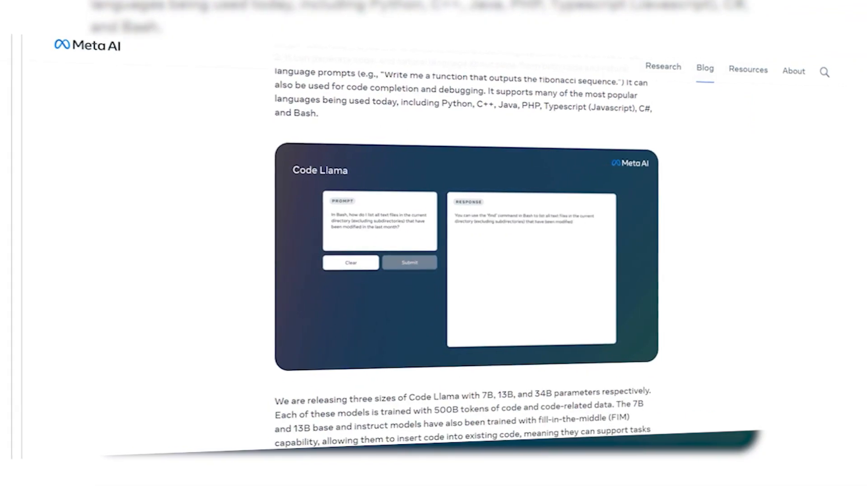
scroll("down", 3)
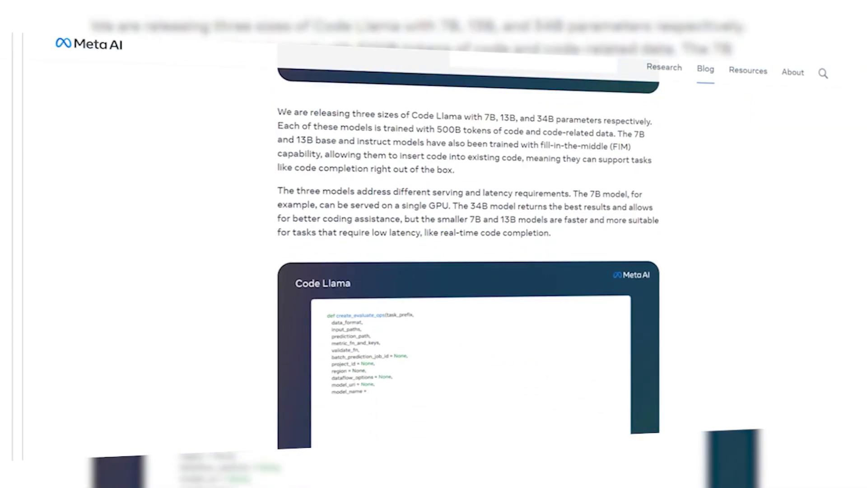
scroll("down", 3)
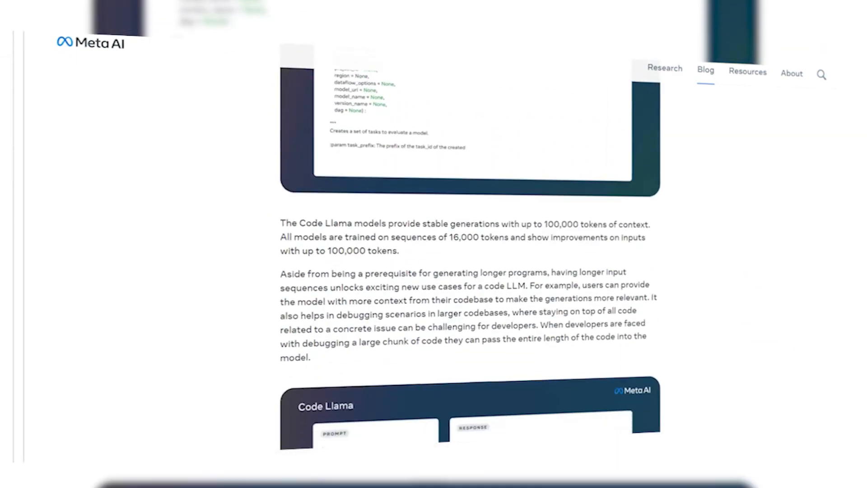
scroll("down", 3)
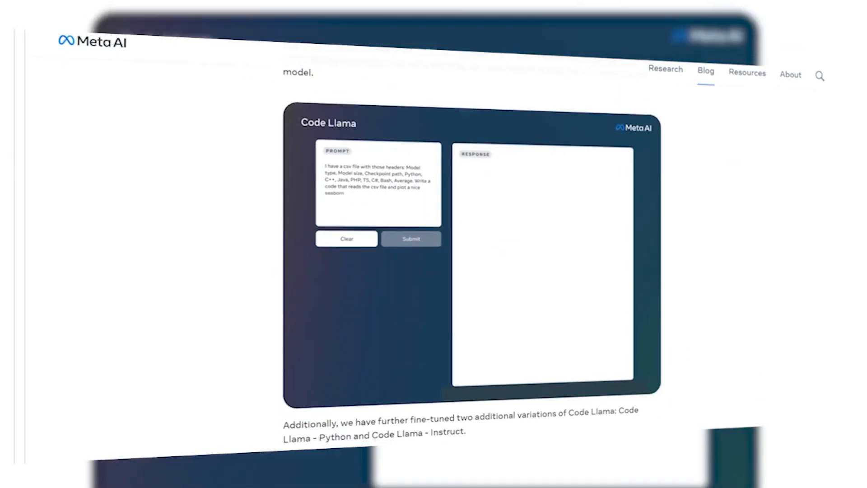
scroll("down", 3)
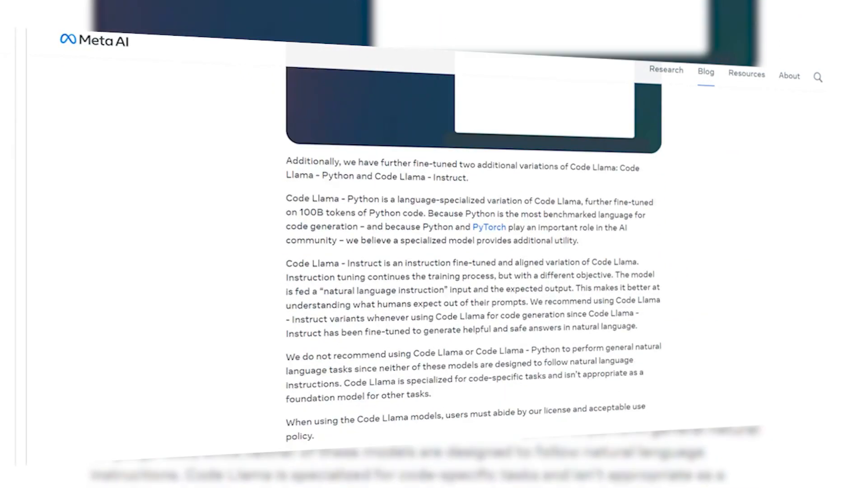